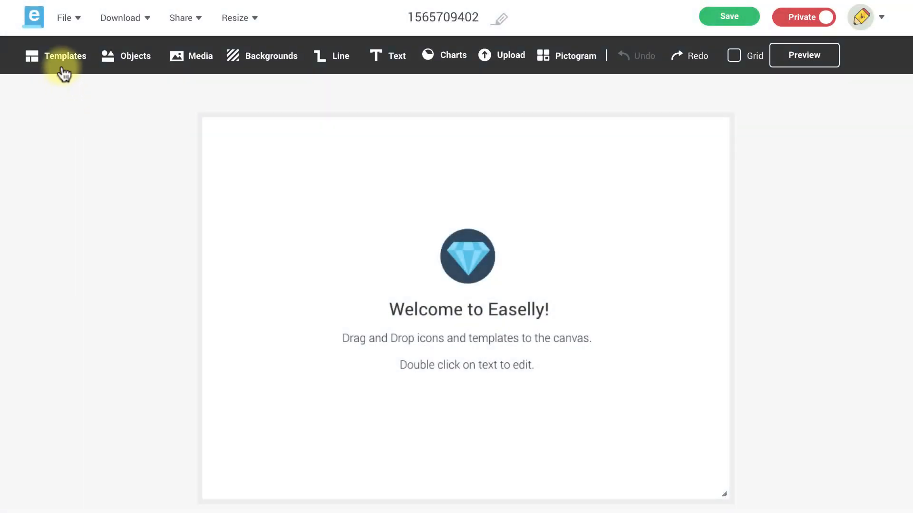
Delete the default welcome graphic and its text from the canvas
{"action": "left_click", "coordinate": [65, 56]}
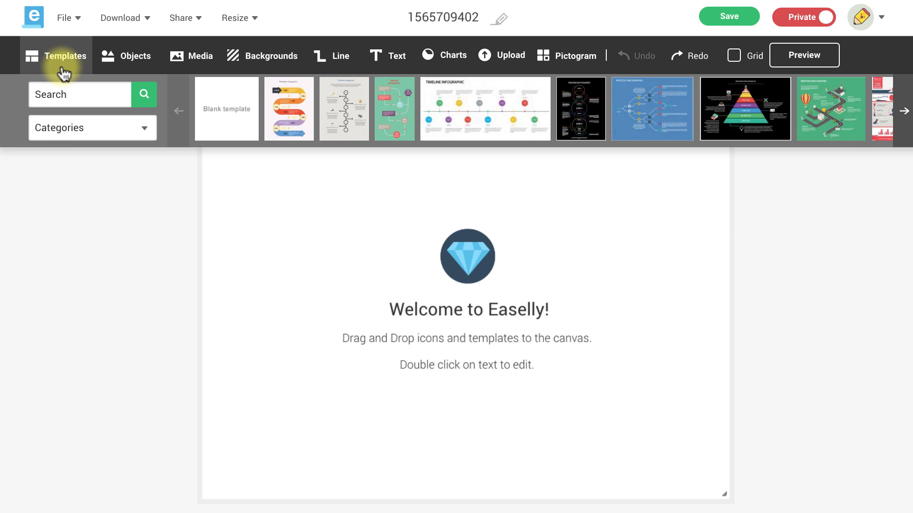
{"action": "mouse_move", "coordinate": [286, 214]}
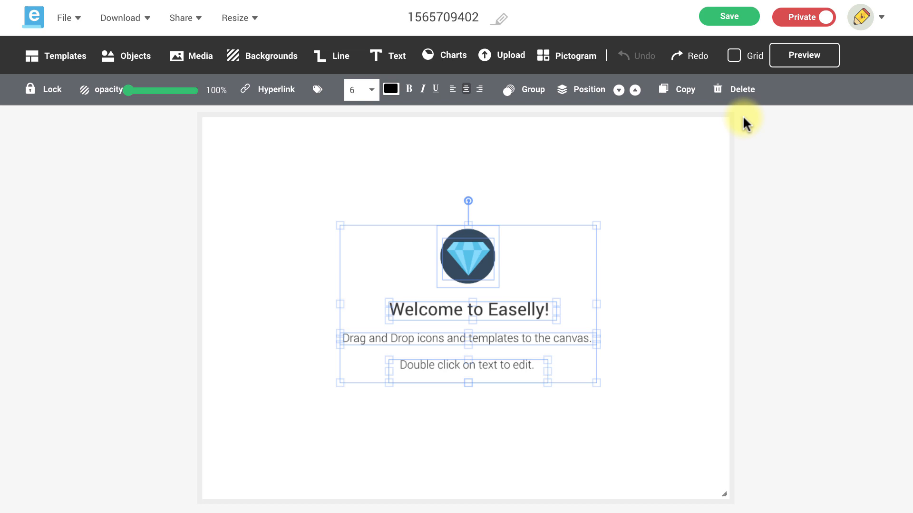
{"action": "left_click", "coordinate": [742, 89]}
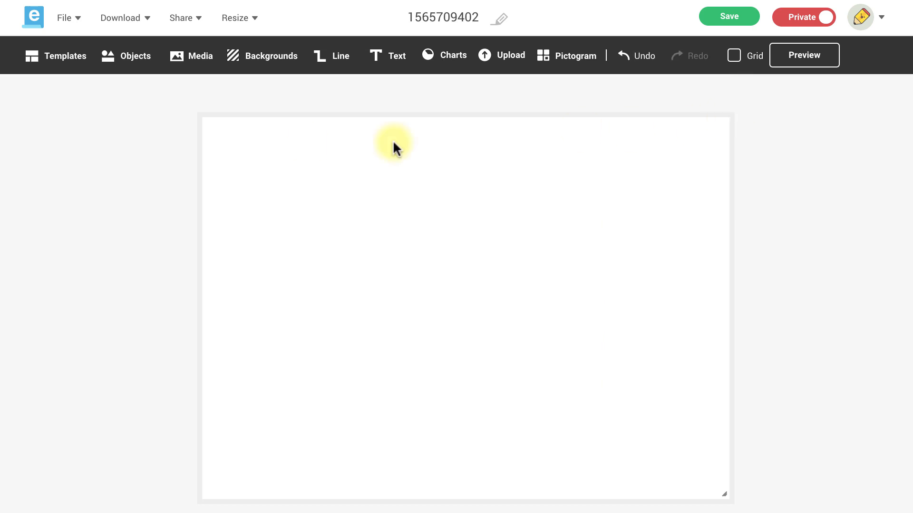
Add the blue recycling bin from Objects and fit it onto the left shadow
{"action": "left_click", "coordinate": [56, 56]}
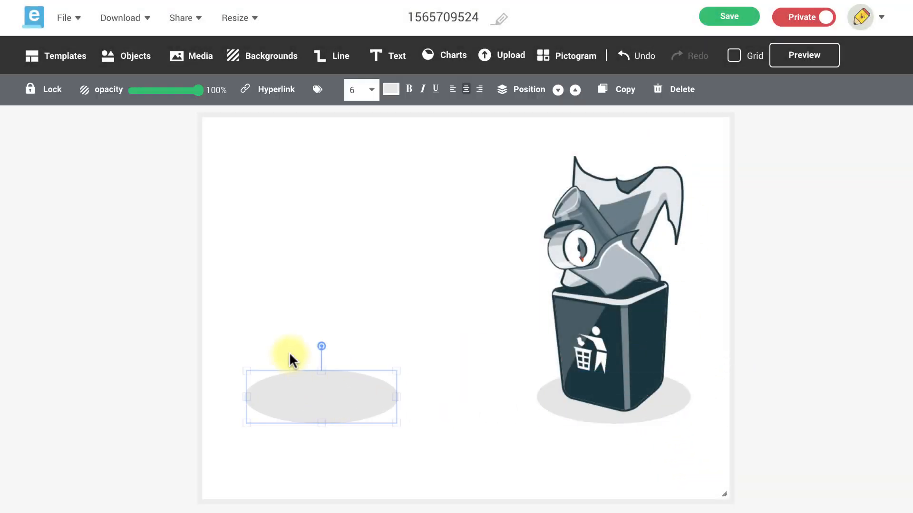
{"action": "left_click", "coordinate": [126, 55]}
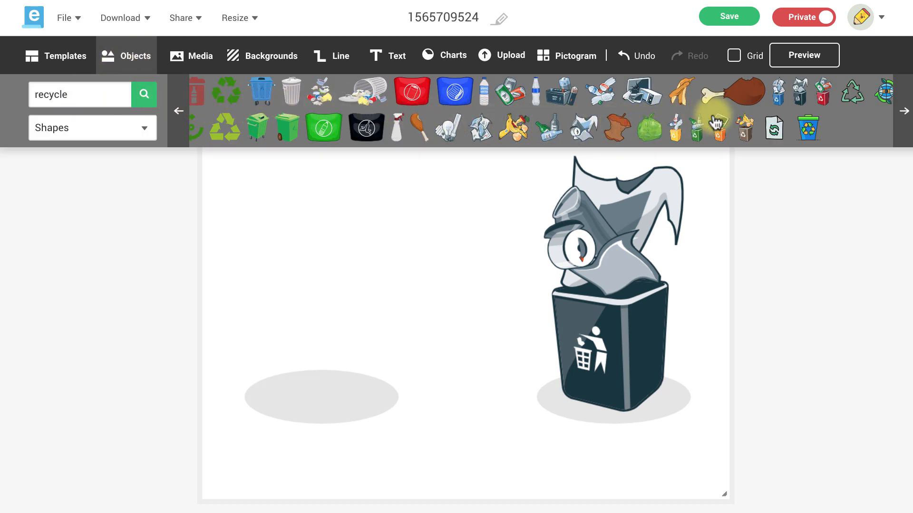
{"action": "left_click_drag", "start_coordinate": [698, 121], "coordinate": [441, 274]}
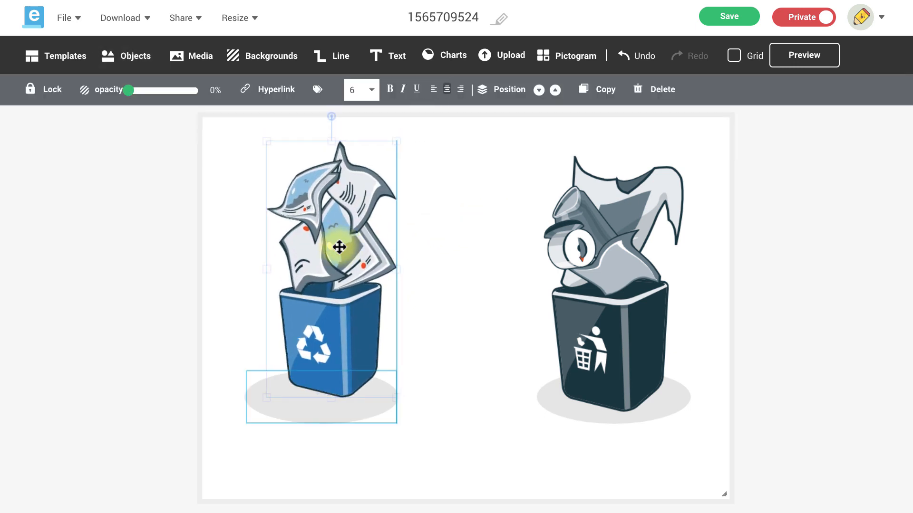
{"action": "left_click_drag", "start_coordinate": [340, 247], "coordinate": [324, 228]}
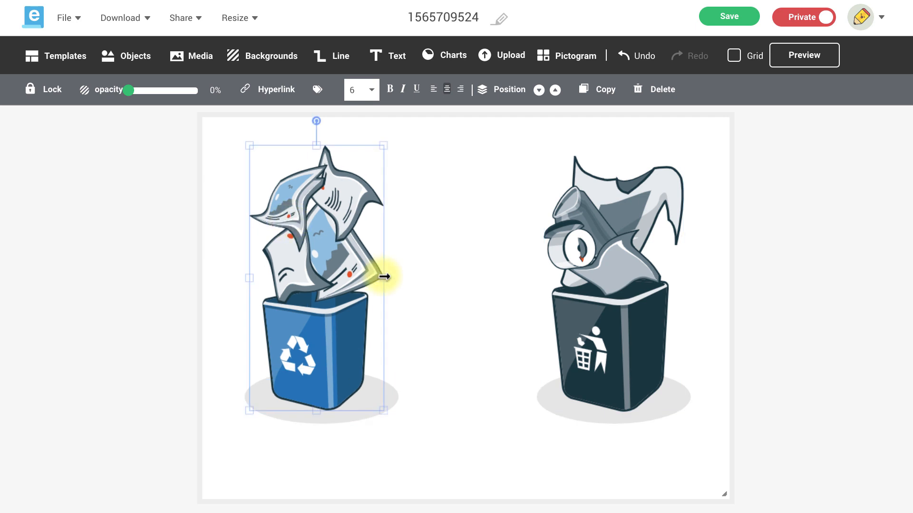
{"action": "left_click", "coordinate": [460, 326]}
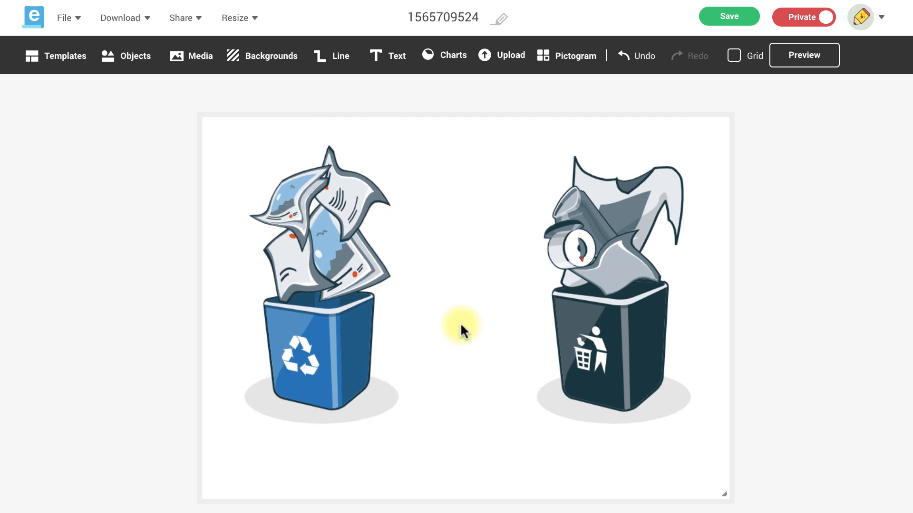
{"action": "mouse_move", "coordinate": [463, 327]}
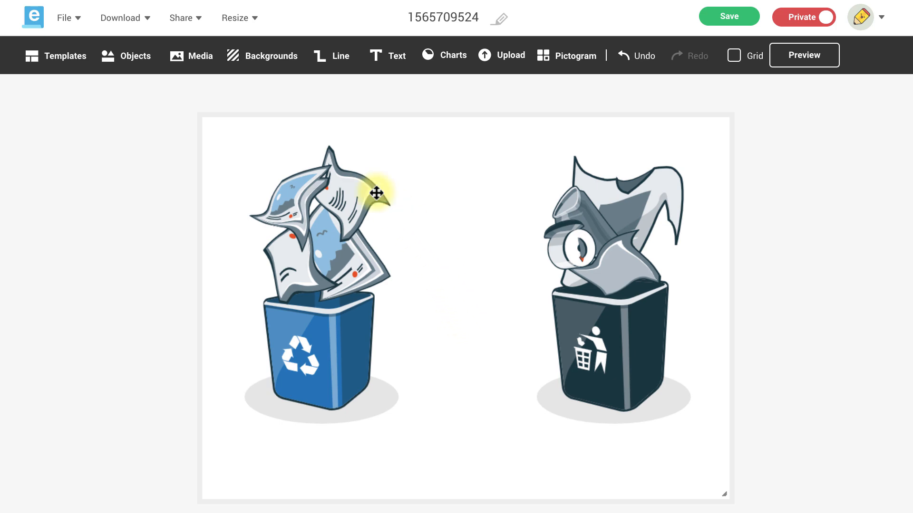
Set the canvas background to 'No background' and close the backgrounds strip
{"action": "left_click", "coordinate": [270, 55]}
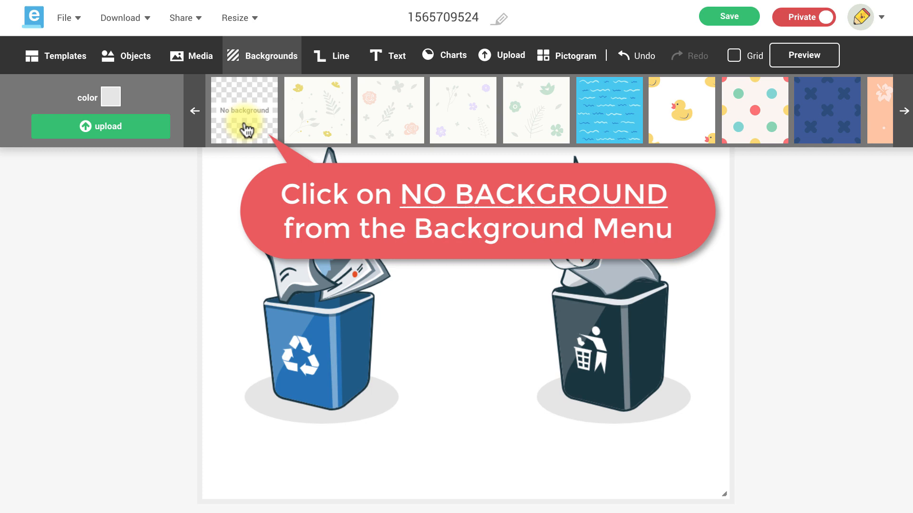
{"action": "left_click", "coordinate": [243, 109]}
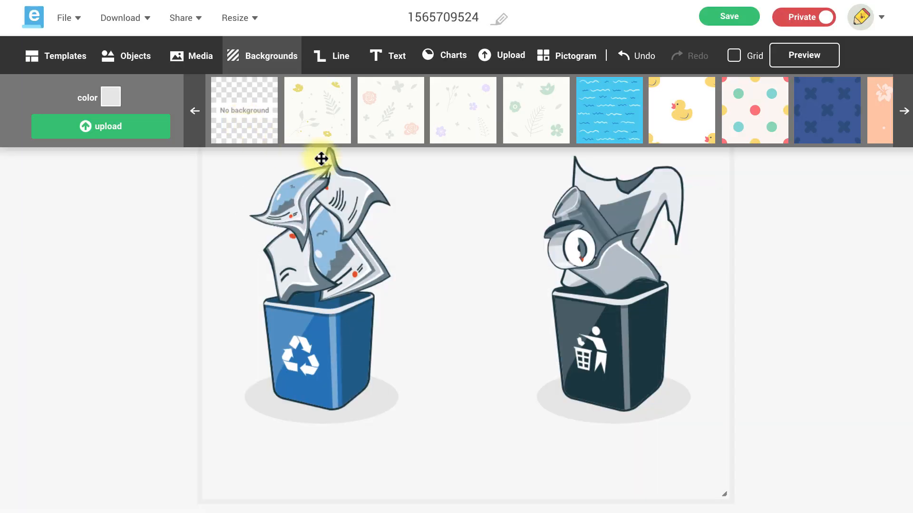
{"action": "left_click", "coordinate": [262, 56]}
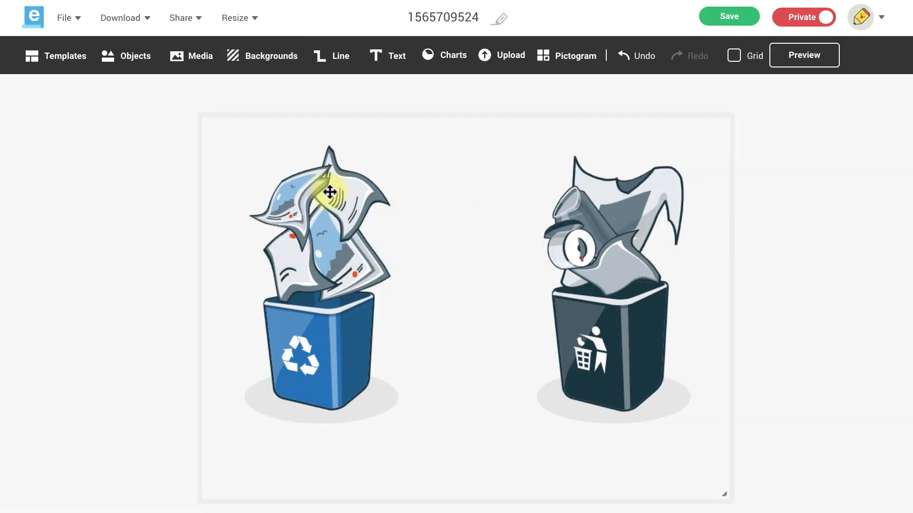
{"action": "left_click", "coordinate": [120, 18]}
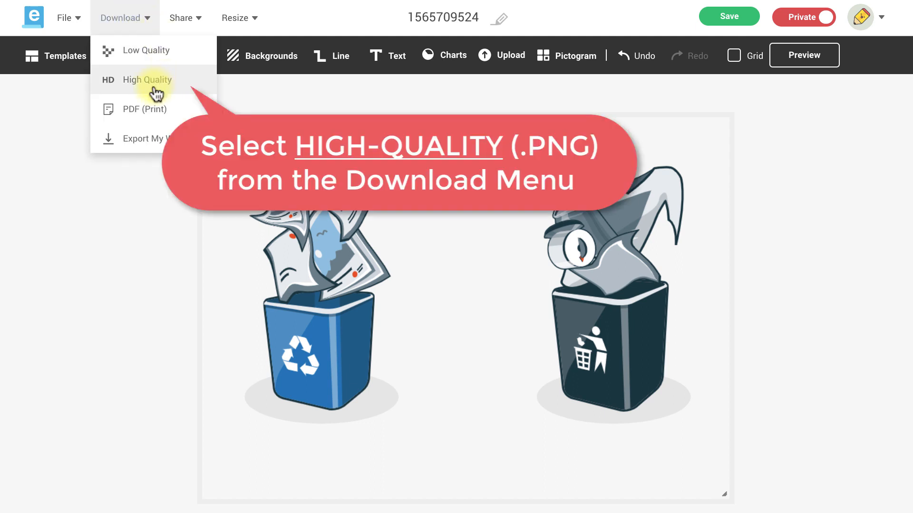
Download the design as a High Quality PNG and dismiss the download-ready message
{"action": "left_click", "coordinate": [151, 80]}
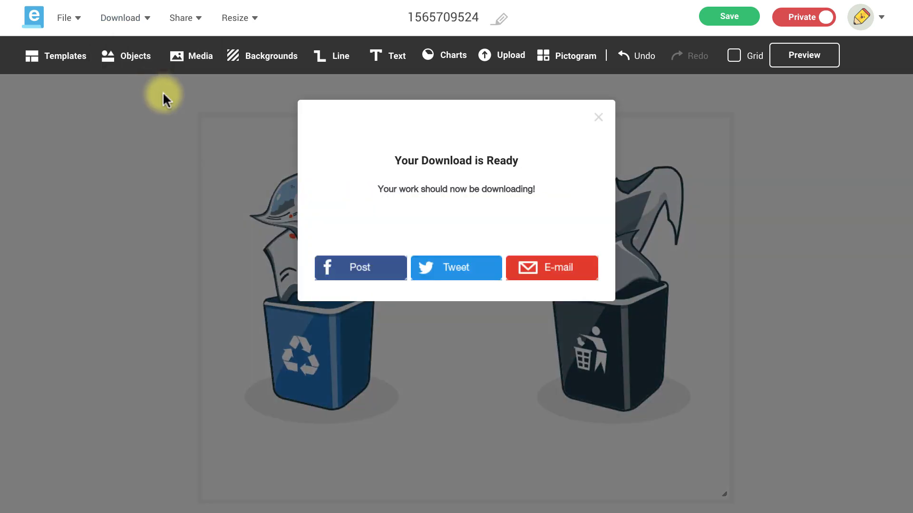
{"action": "left_click", "coordinate": [598, 117]}
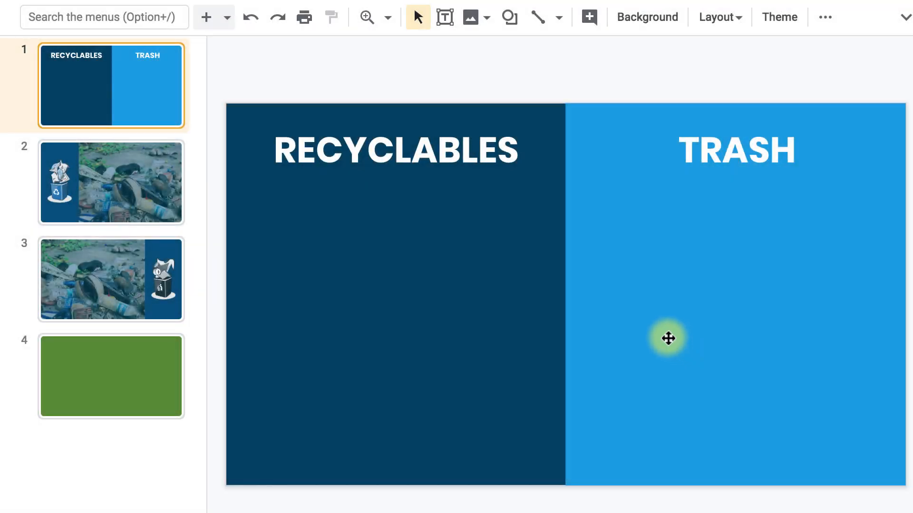
Upload the downloaded bin PNG to the slide and drag it toward the centre
{"action": "left_click", "coordinate": [487, 17]}
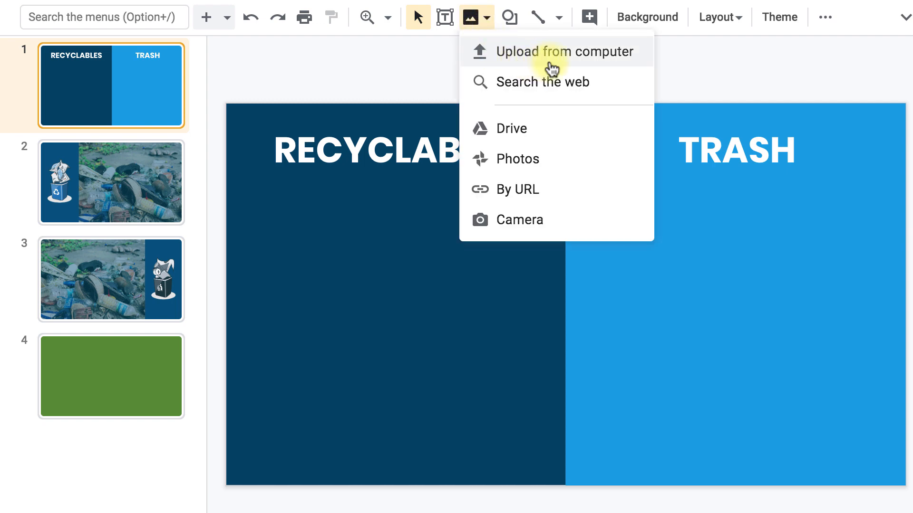
{"action": "left_click", "coordinate": [565, 51]}
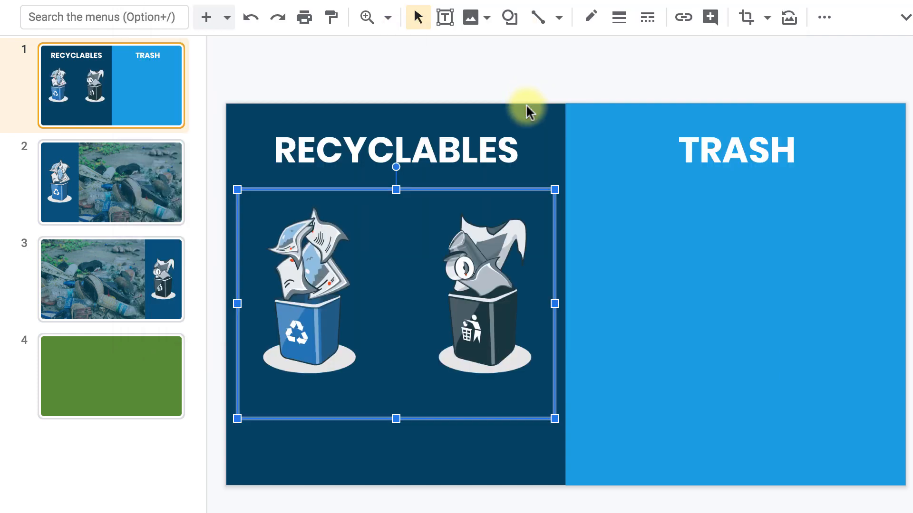
{"action": "mouse_move", "coordinate": [407, 249]}
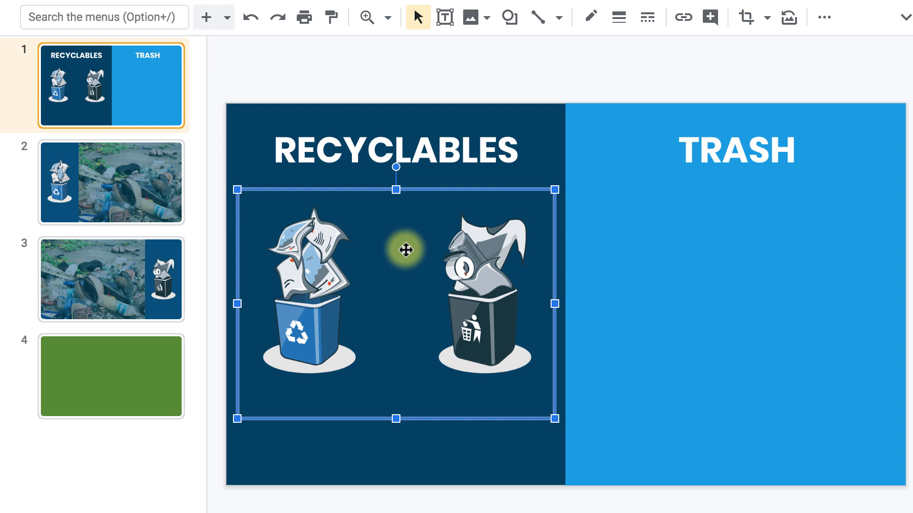
{"action": "left_click_drag", "start_coordinate": [406, 249], "coordinate": [703, 261]}
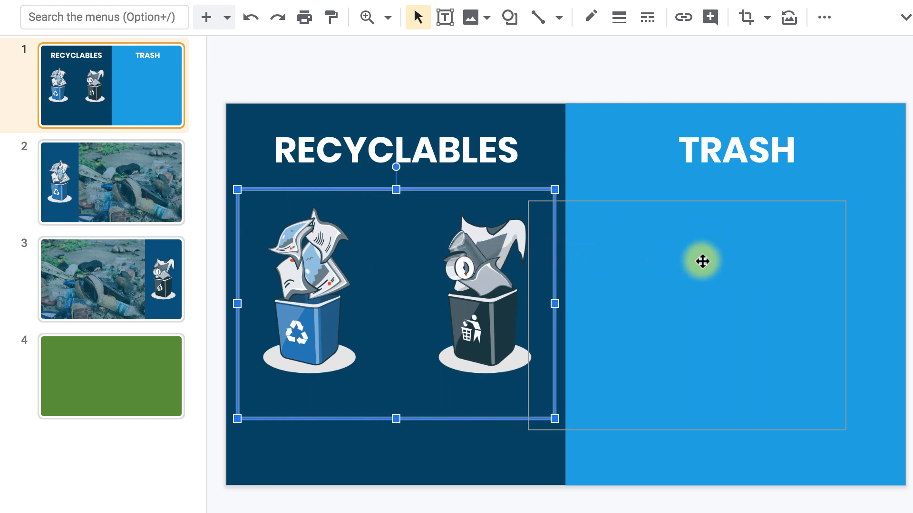
{"action": "left_click_drag", "start_coordinate": [702, 261], "coordinate": [744, 255]}
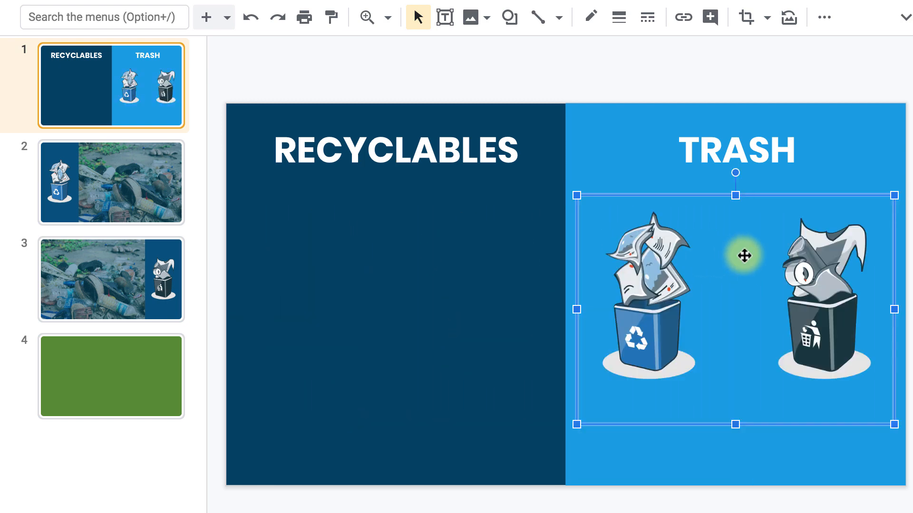
{"action": "left_click_drag", "start_coordinate": [744, 255], "coordinate": [560, 258]}
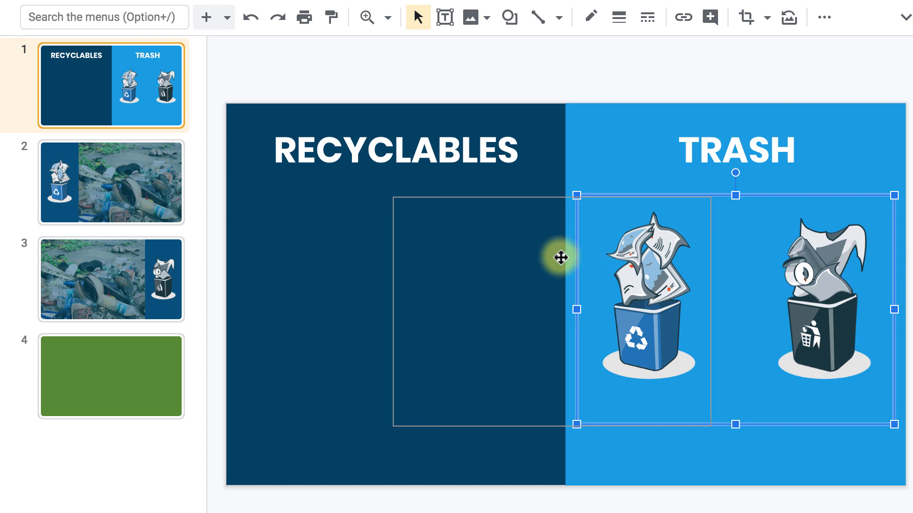